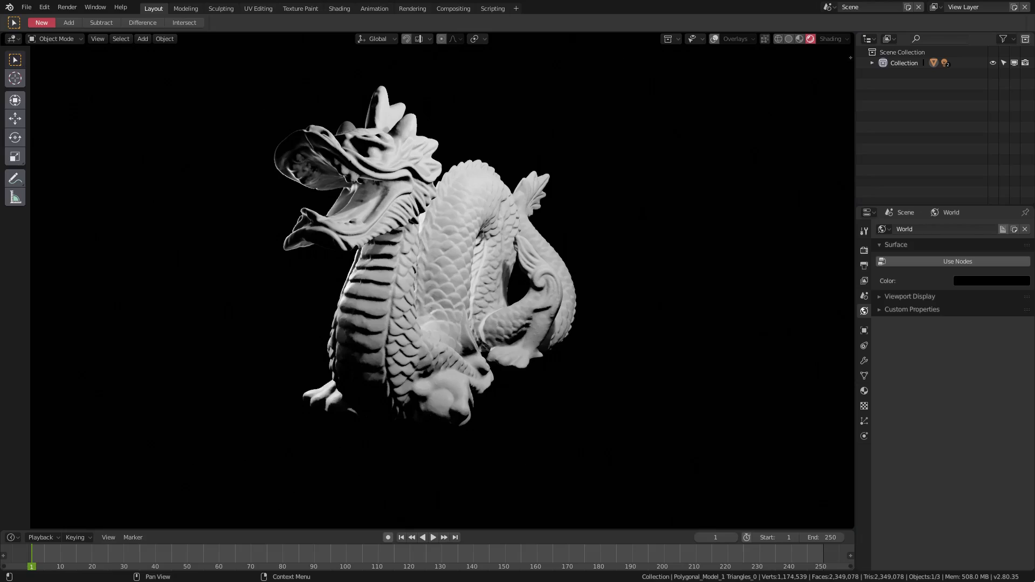
mouse_move(755, 561)
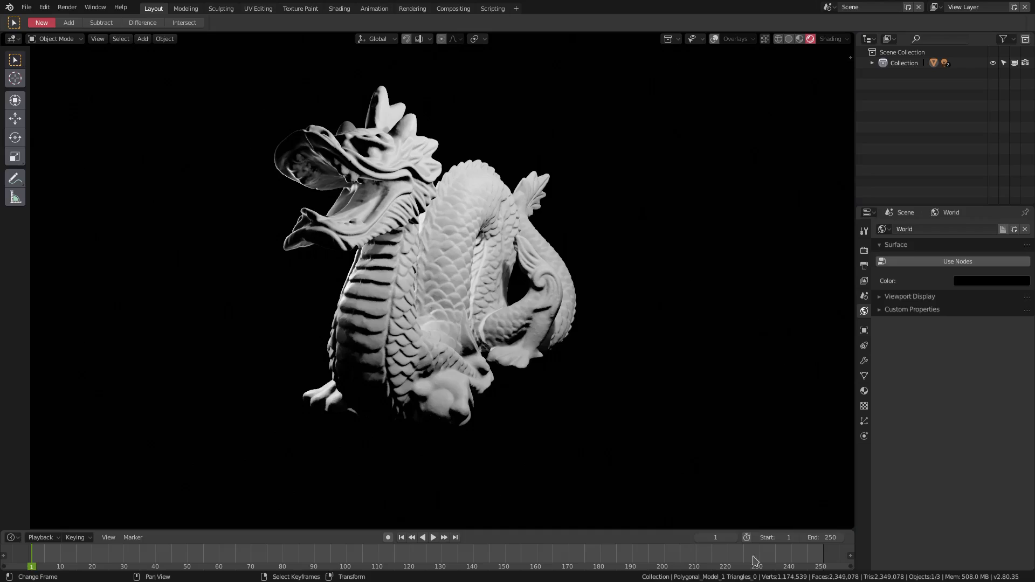
mouse_move(646, 401)
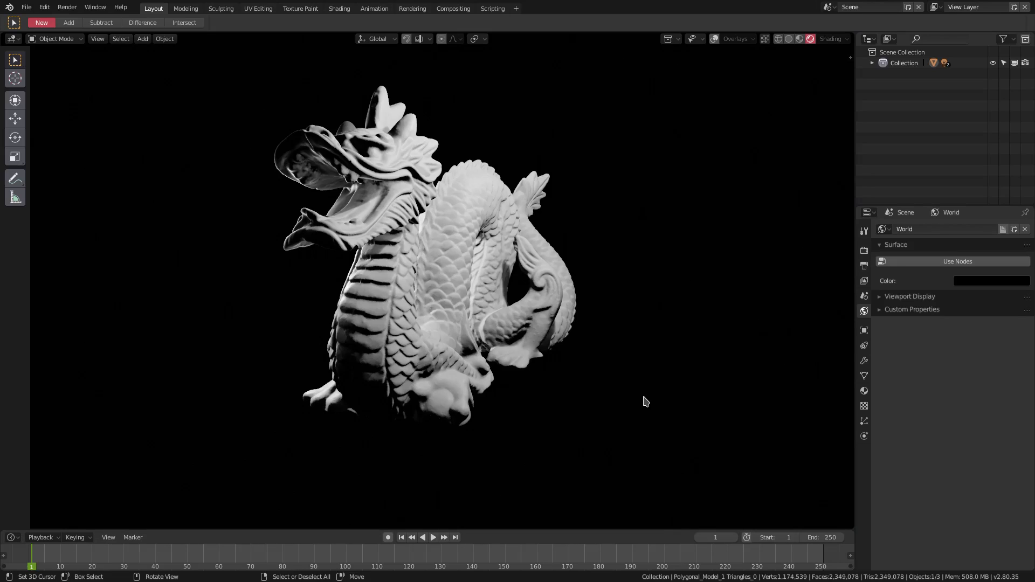
mouse_move(624, 395)
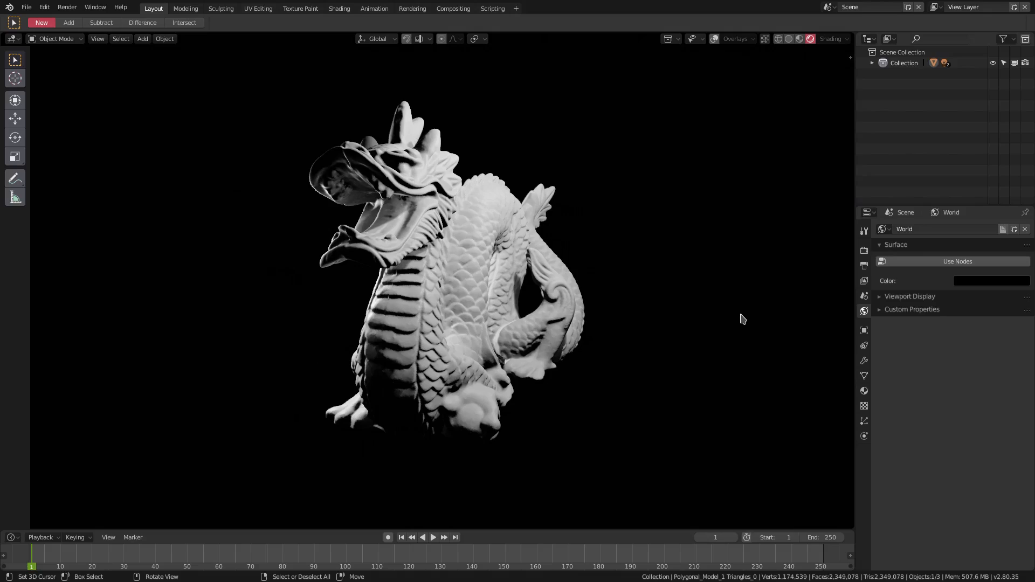
mouse_move(750, 313)
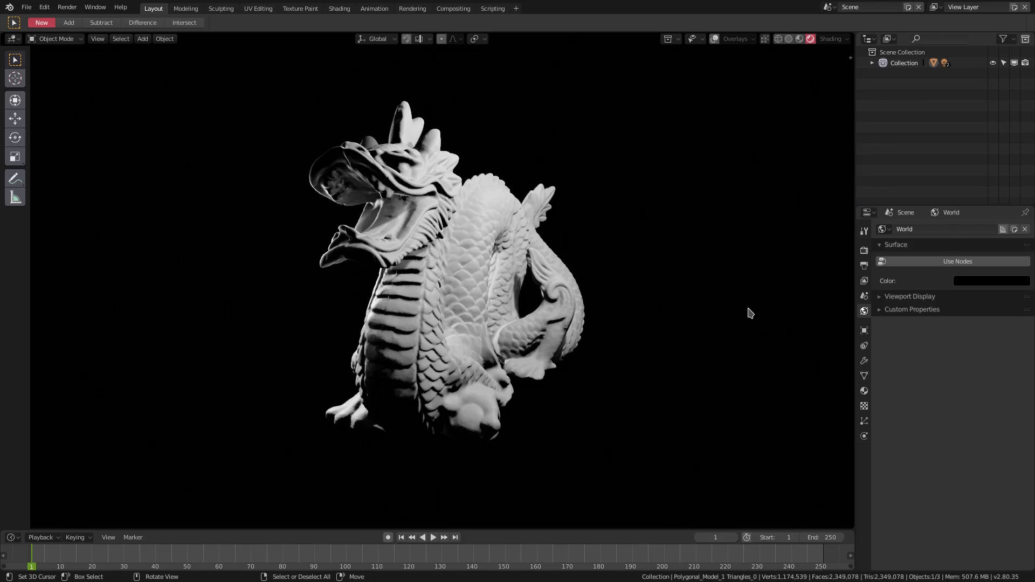
mouse_move(744, 312)
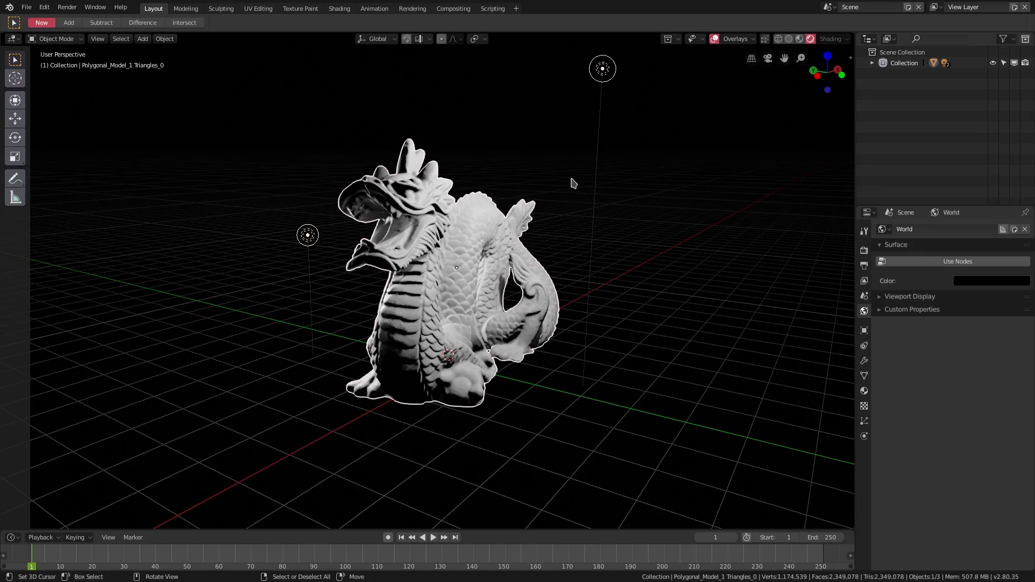
- Zoom in on the dragon's head and hide the viewport overlays
left_click_drag(462, 264, 429, 251)
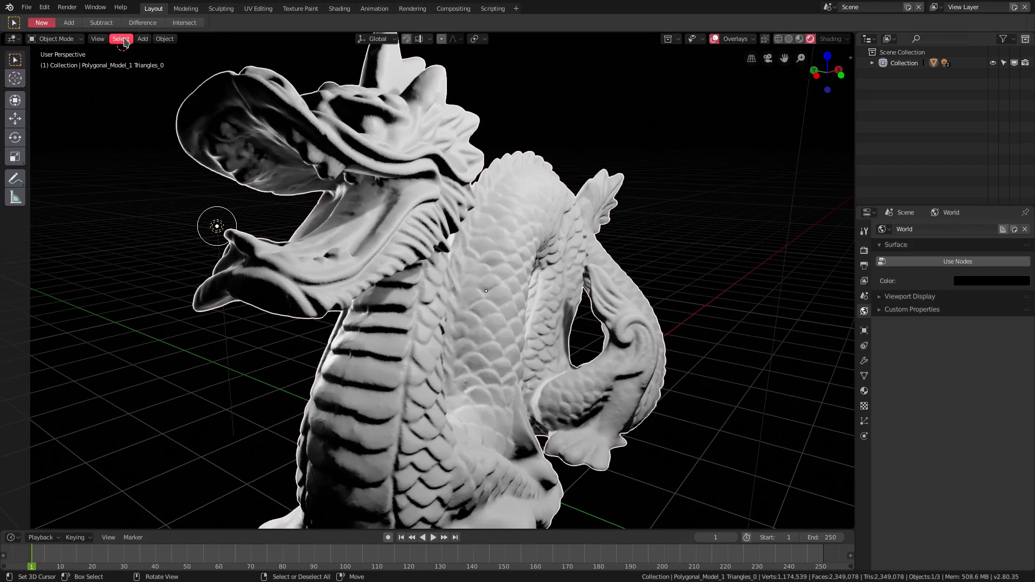
left_click(165, 38)
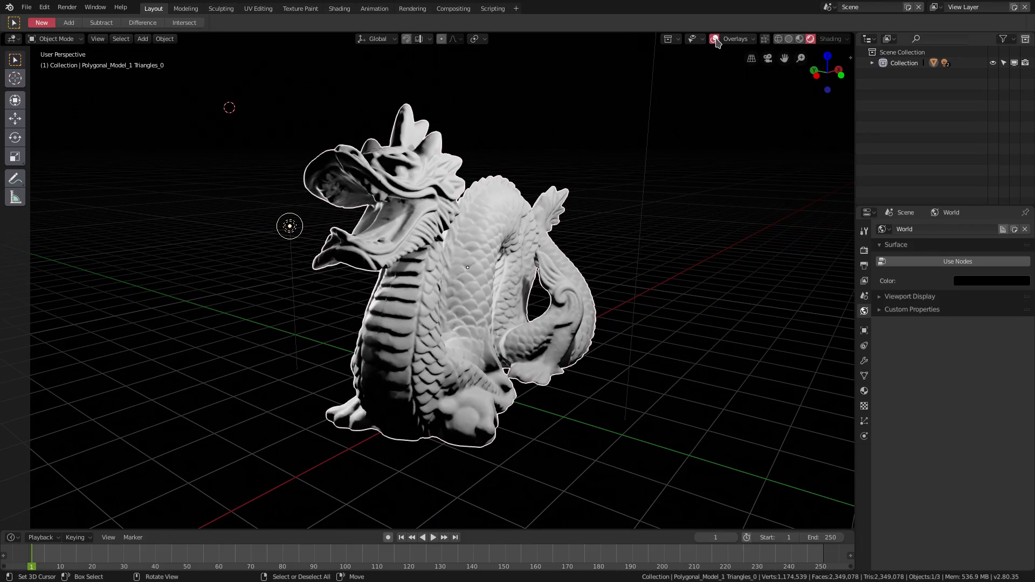
left_click(714, 38)
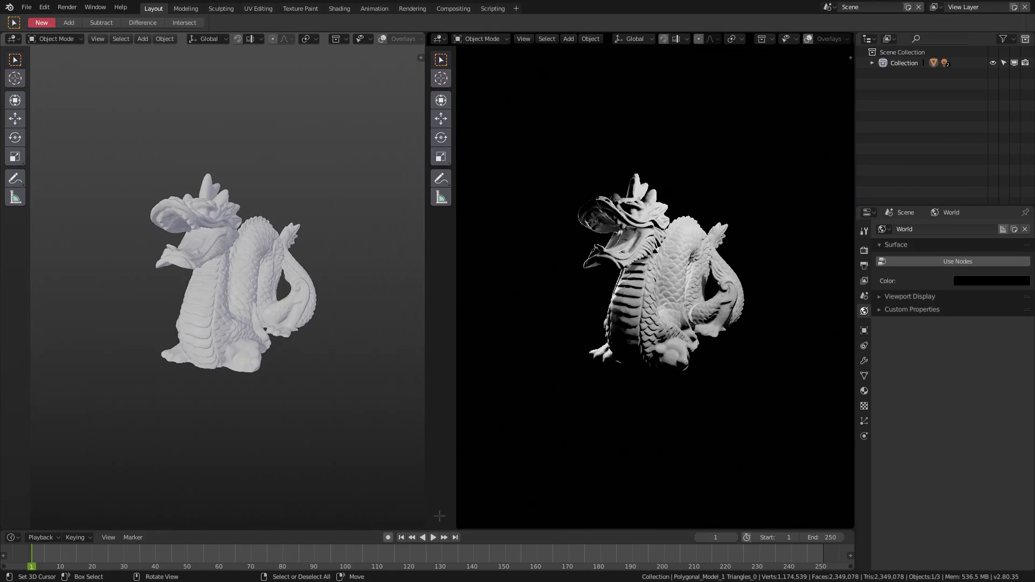
- Turn the solid-shaded view into a Shader Editor, restoring the timeline after a trial switch
left_click(11, 541)
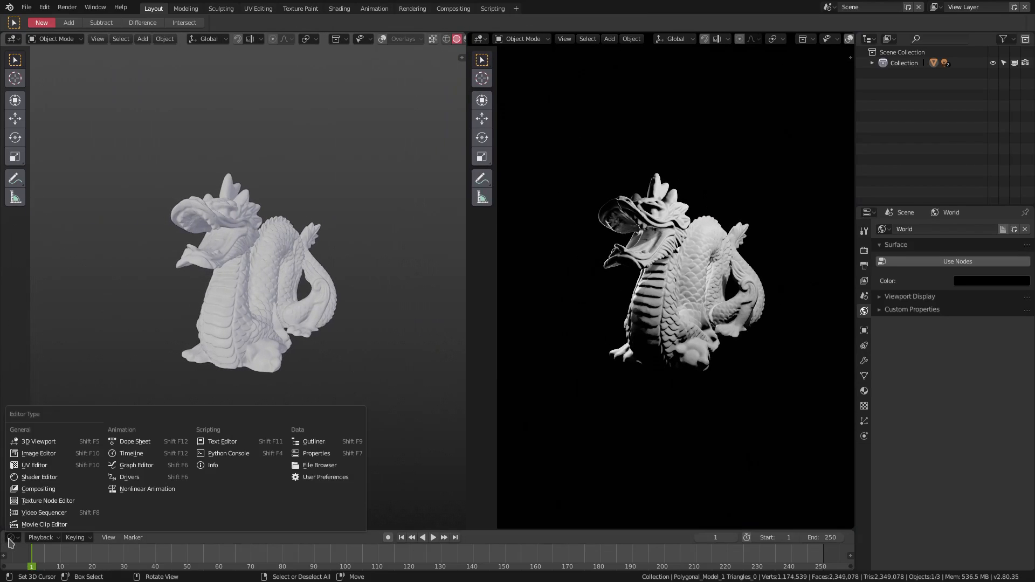
left_click(39, 476)
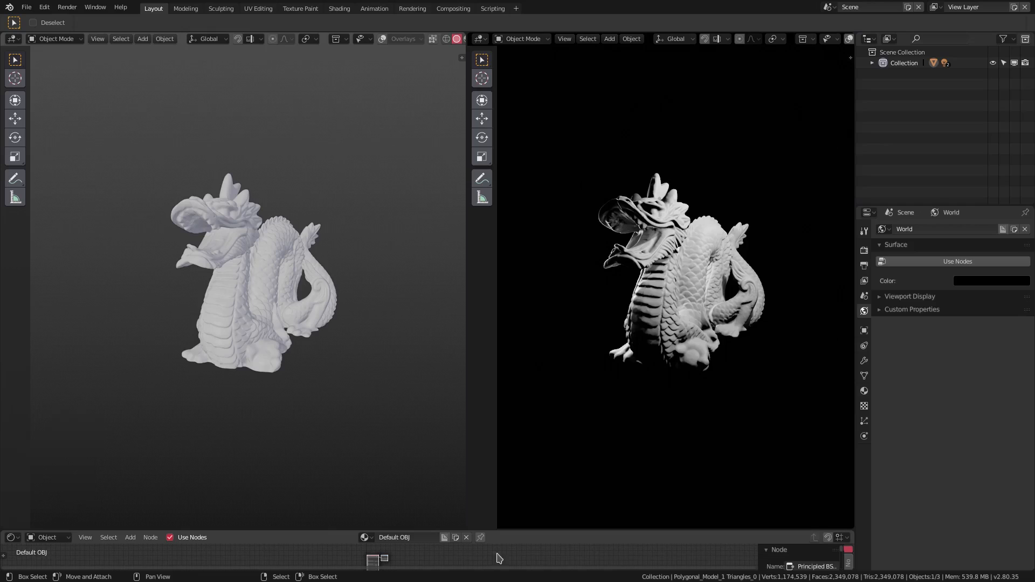
left_click(10, 537)
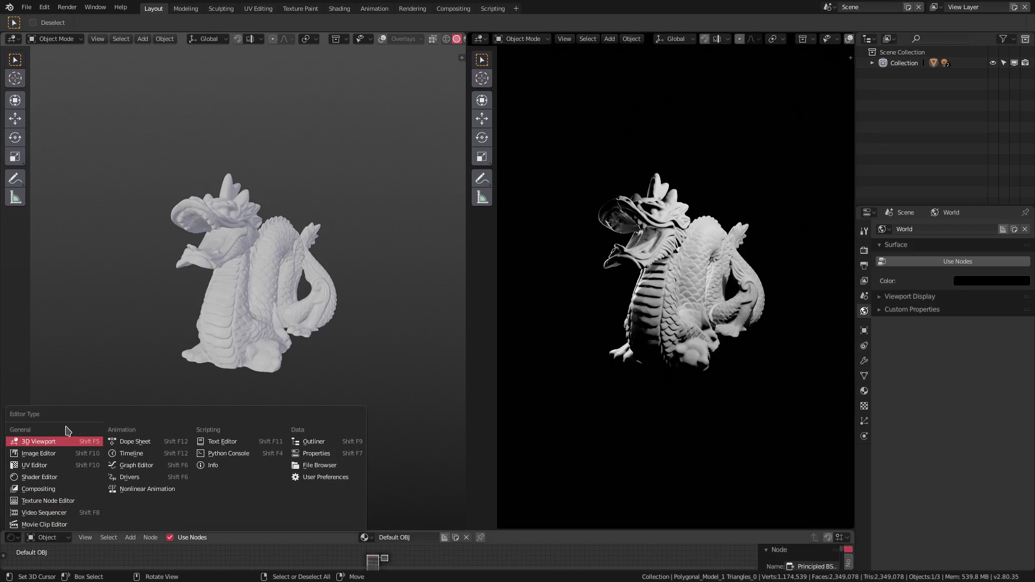
left_click(132, 453)
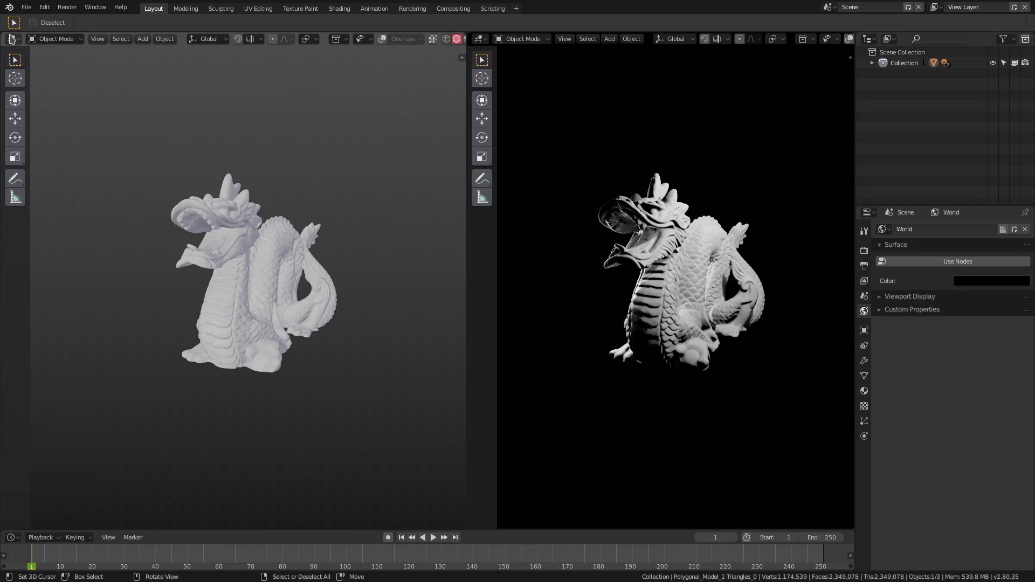
left_click(12, 39)
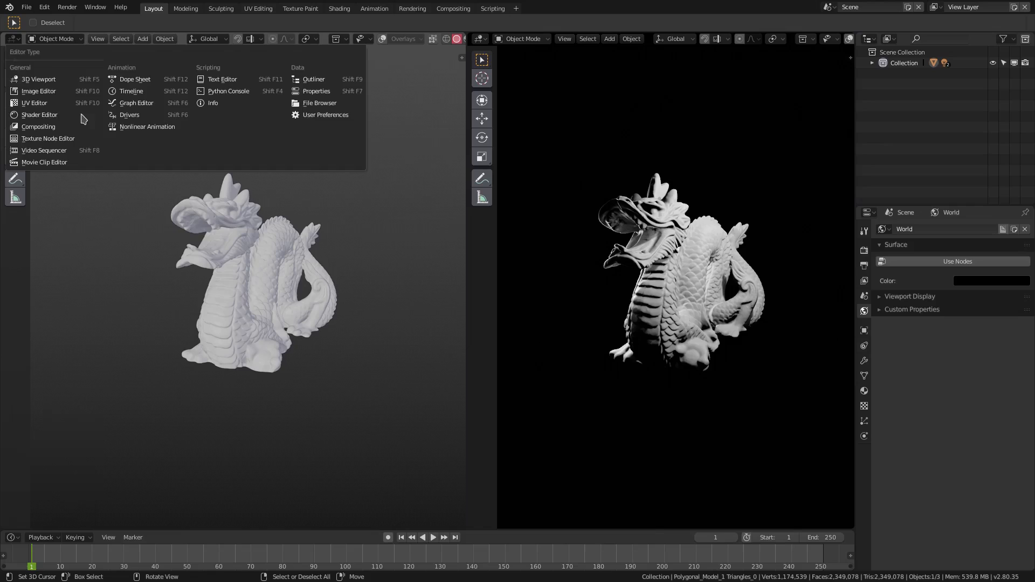
left_click(38, 115)
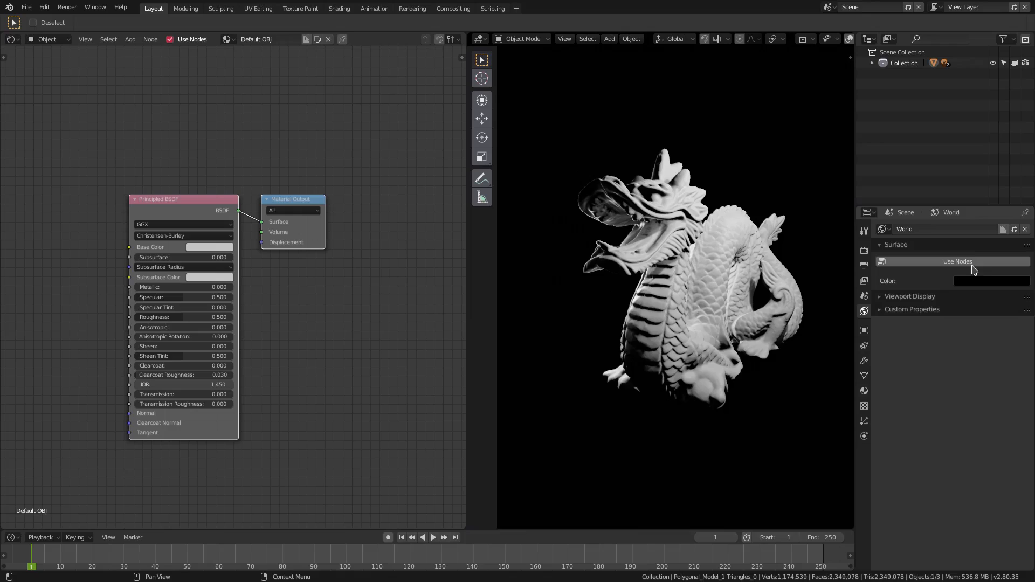
- Replace the dragon's material with a fresh Material.001 and move its Principled BSDF node near the output
left_click(863, 297)
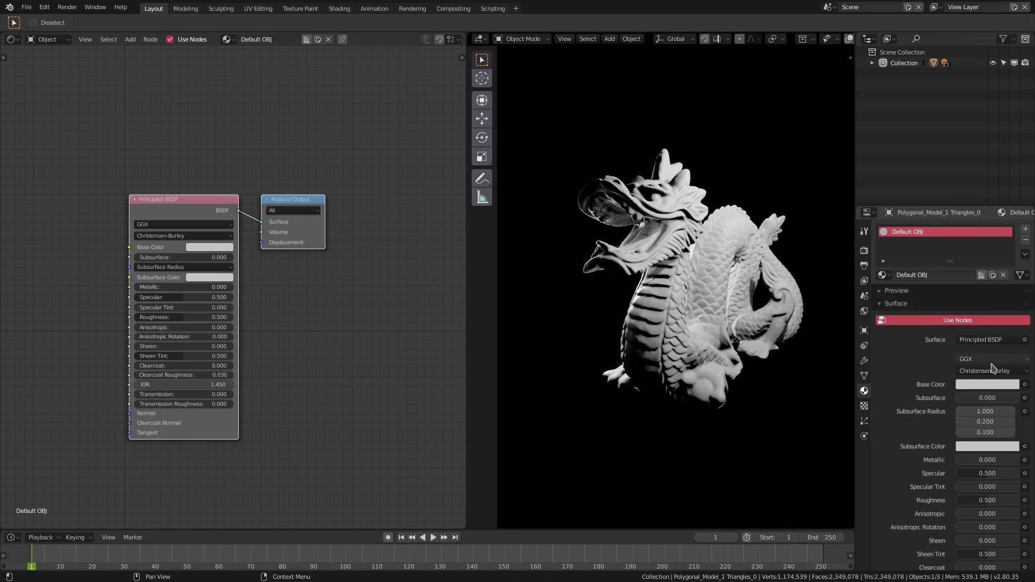
mouse_move(1026, 241)
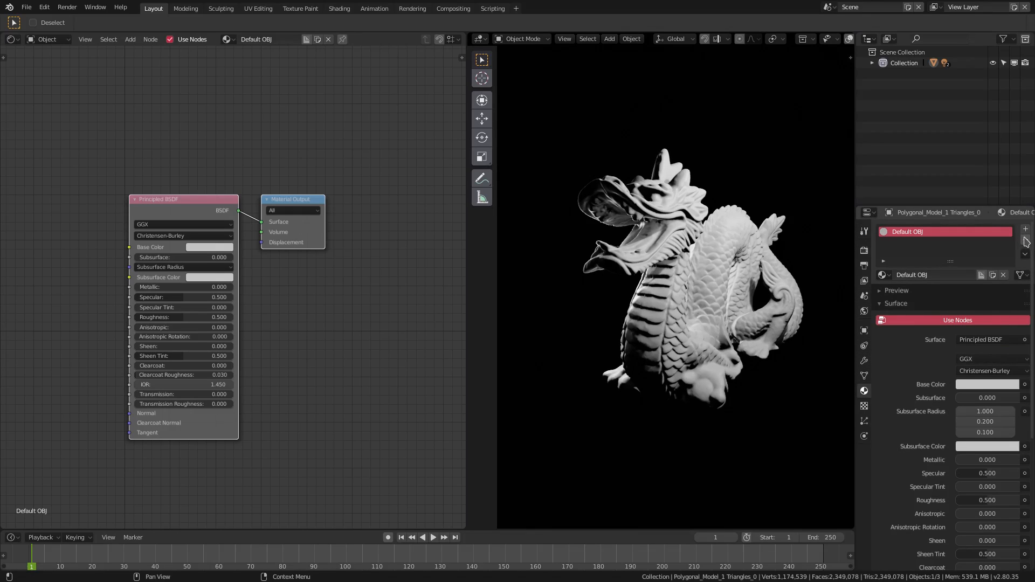
left_click(1003, 274)
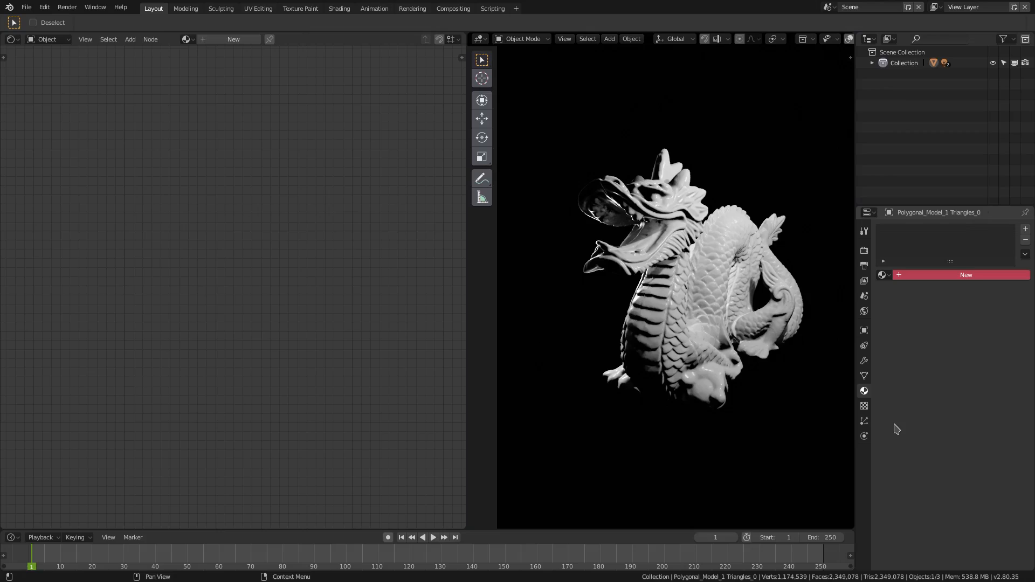
left_click(965, 275)
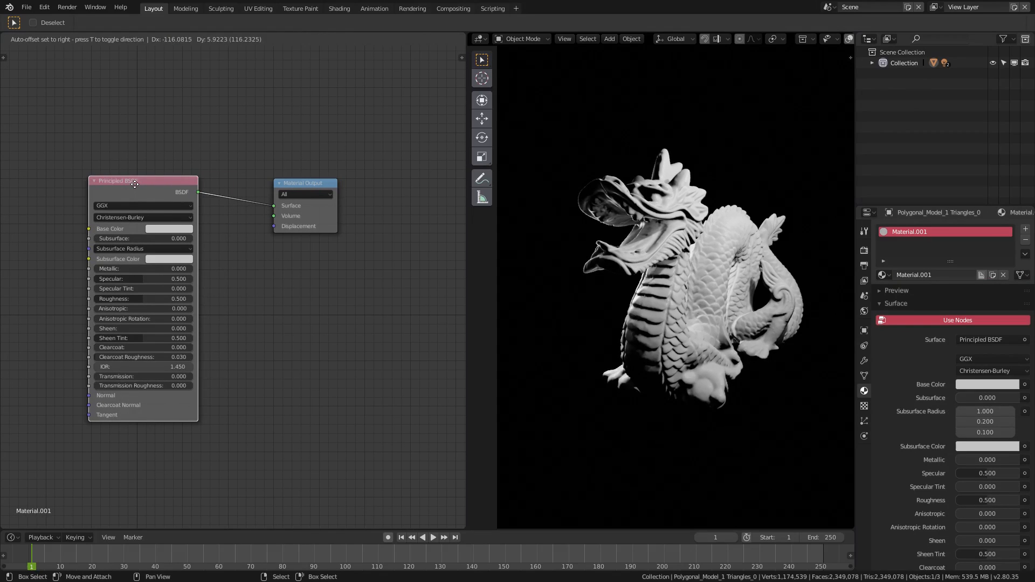
left_click_drag(132, 180, 216, 188)
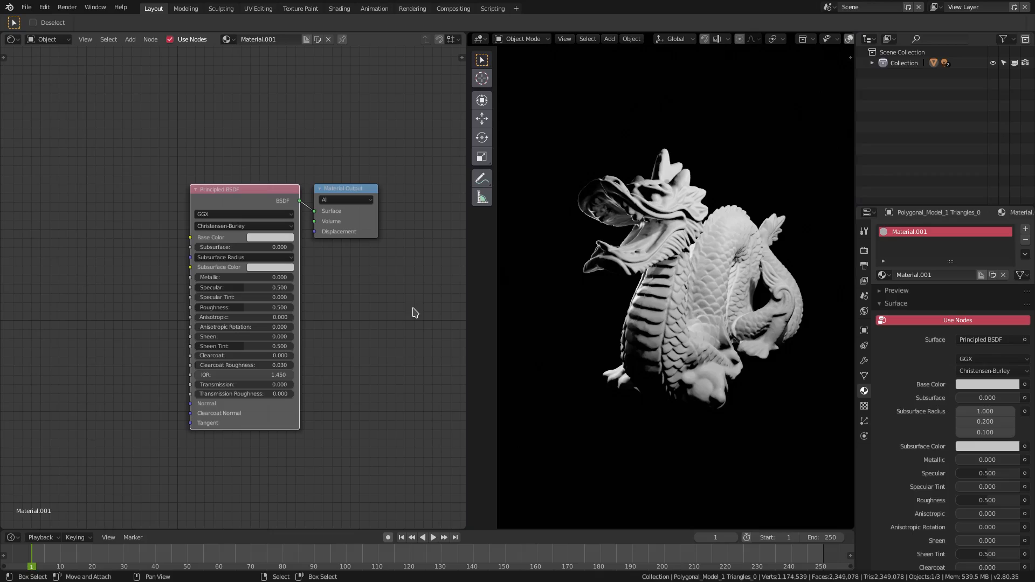
left_click(130, 39)
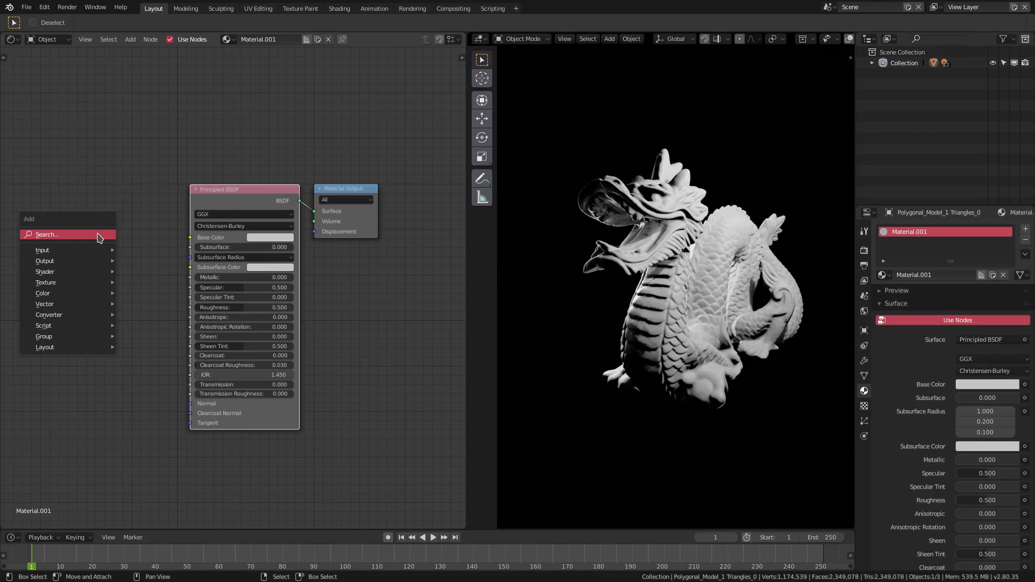
mouse_move(132, 232)
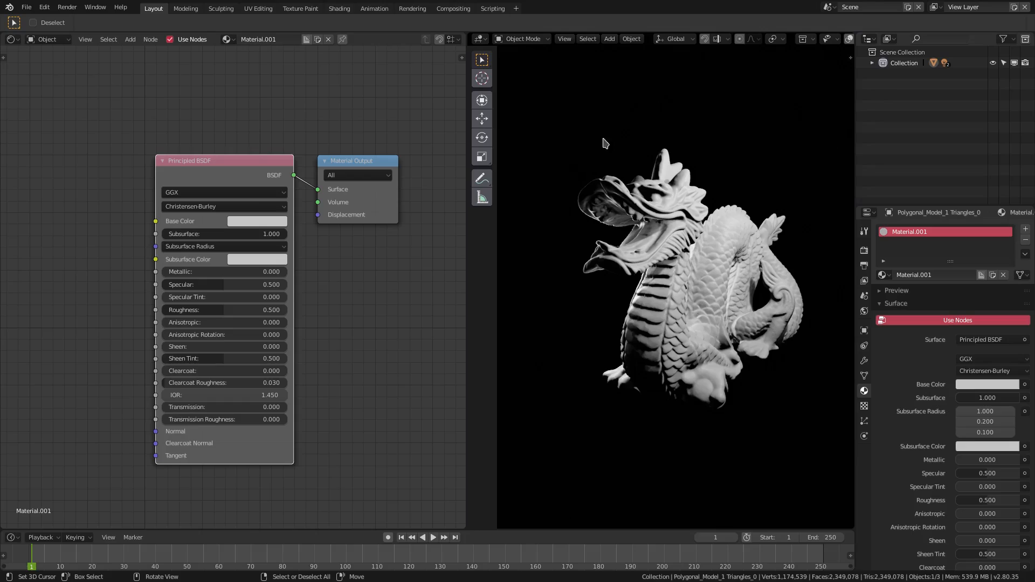
- Enable Eevee Subsurface Scattering in the Render Properties
left_click(864, 251)
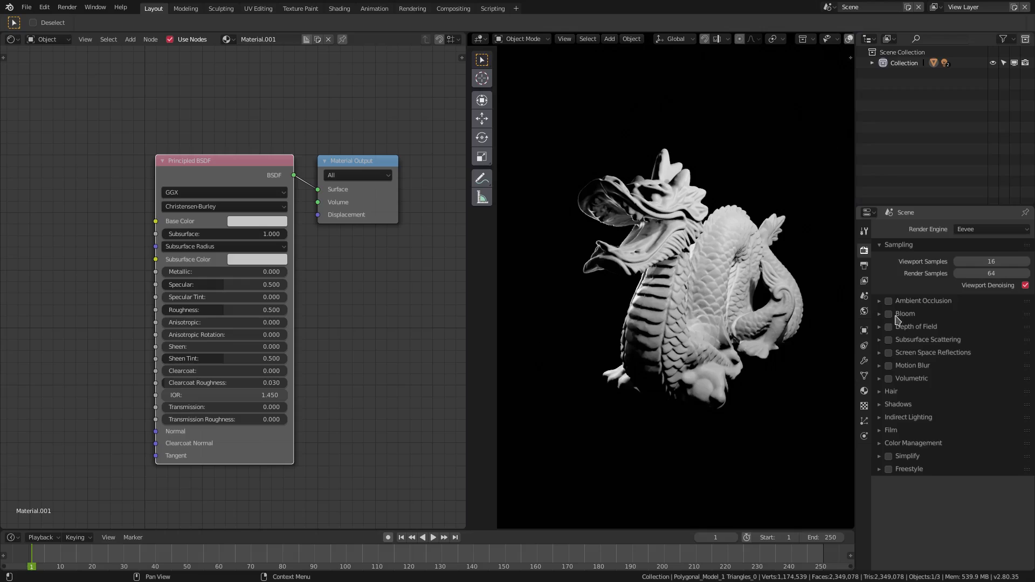
left_click(888, 339)
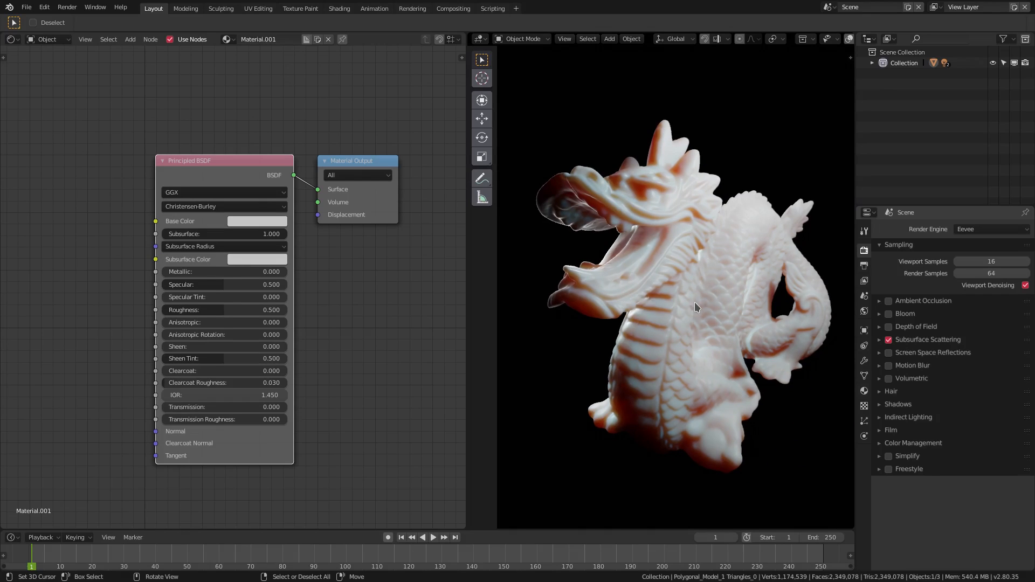
mouse_move(689, 218)
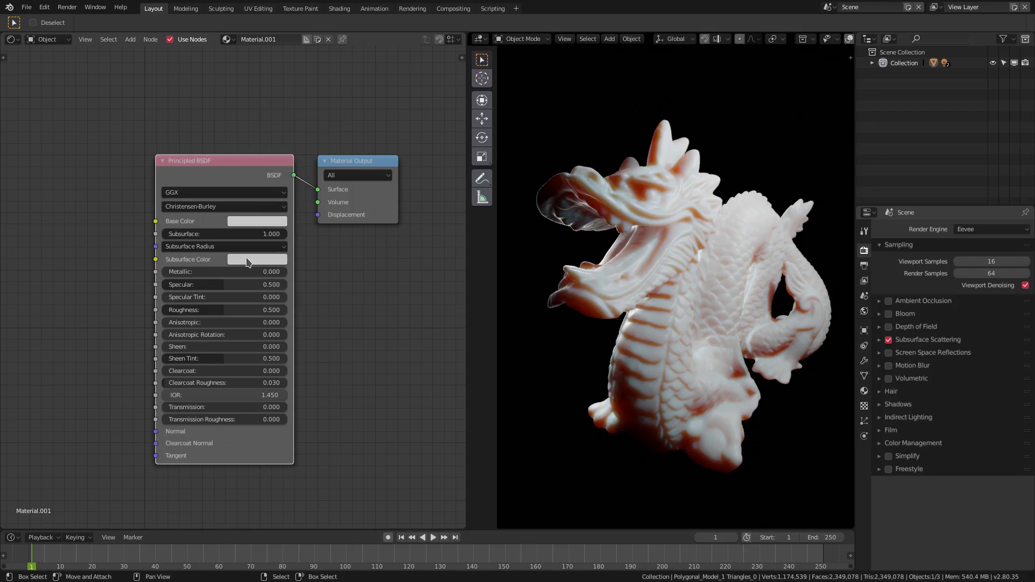
- Try green and pale yellow subsurface colours before settling on teal
left_click(257, 259)
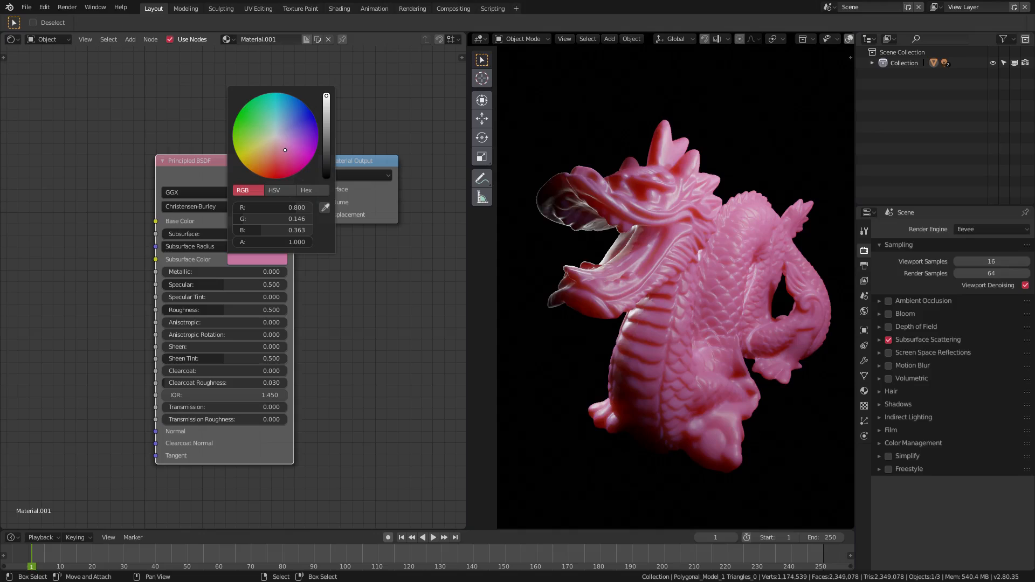
left_click(277, 114)
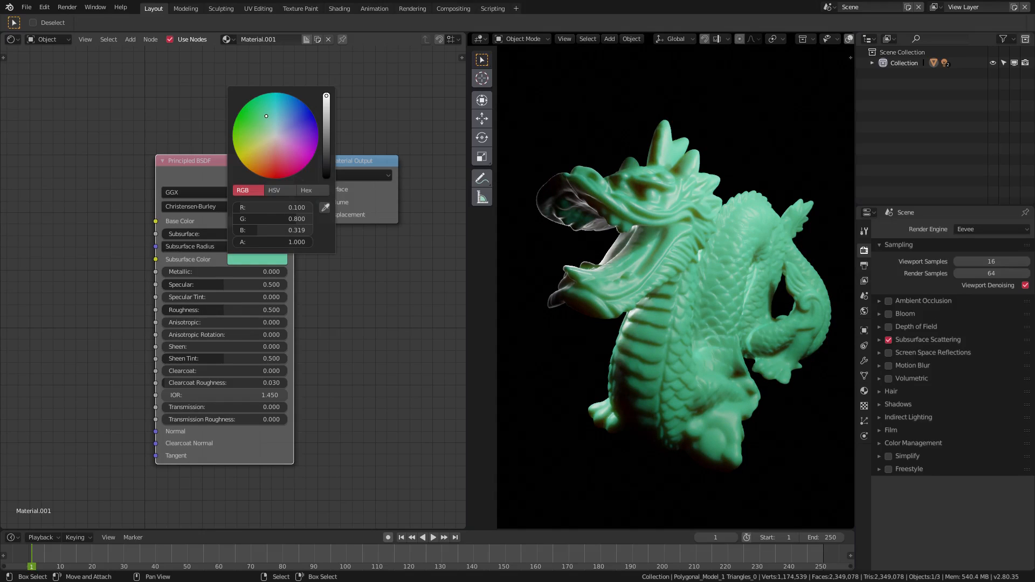
left_click_drag(265, 117, 266, 138)
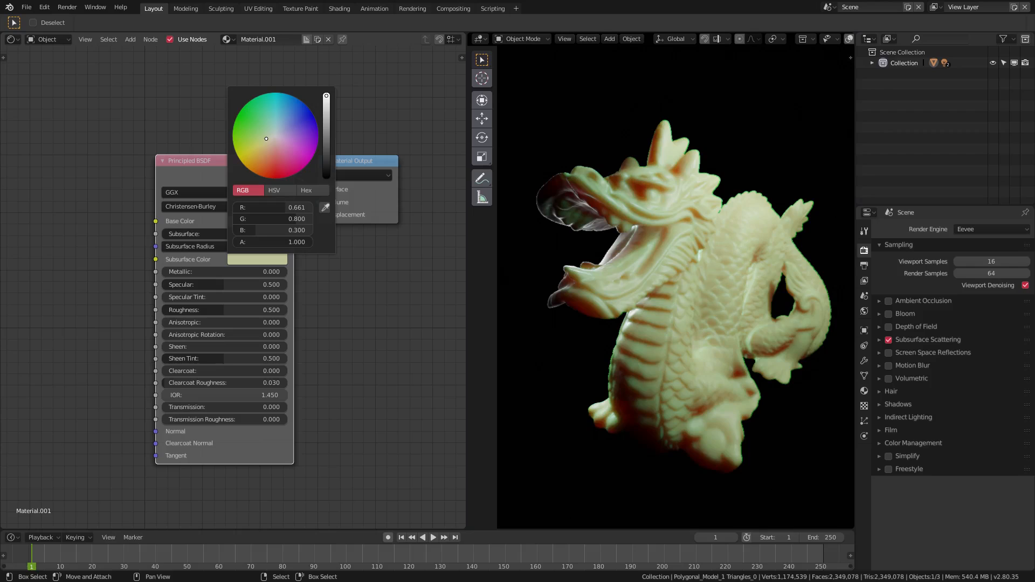
left_click(286, 128)
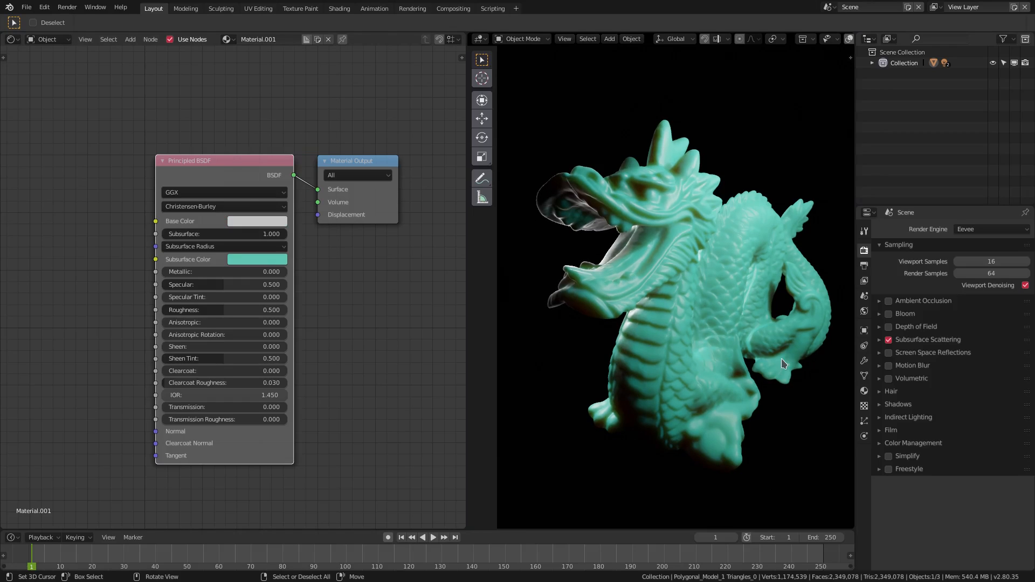
mouse_move(462, 307)
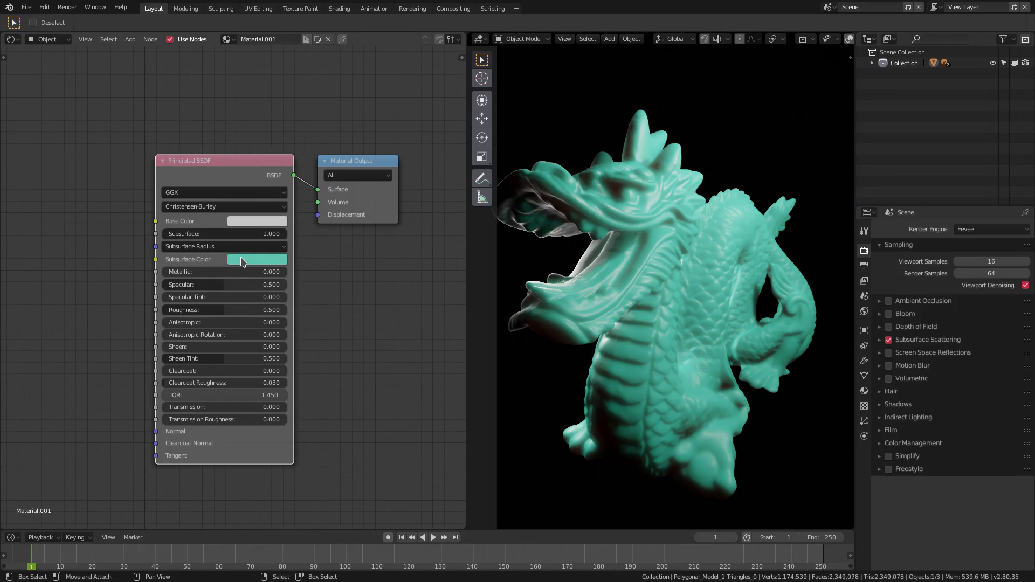
- Open the Subsurface Color picker to choose a pale peach tint
left_click(257, 259)
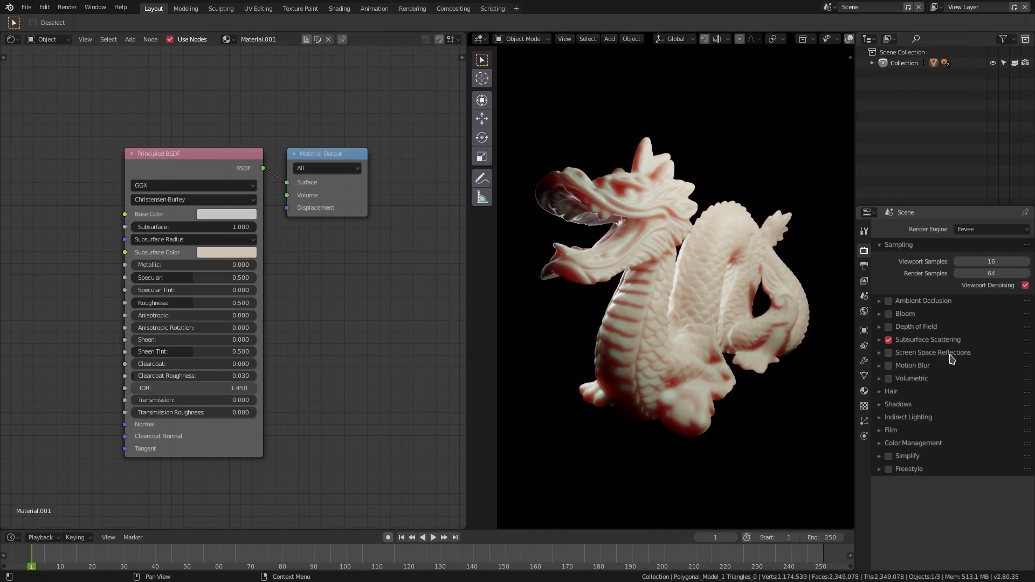
- Expand the Subsurface Scattering render options and scroll the properties panel
left_click(879, 339)
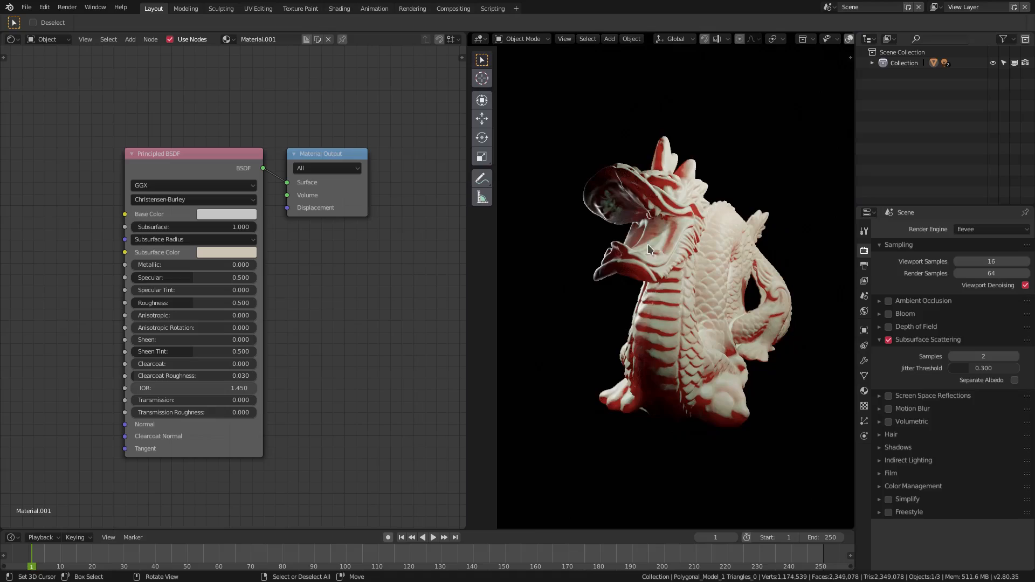
scroll("up", 3)
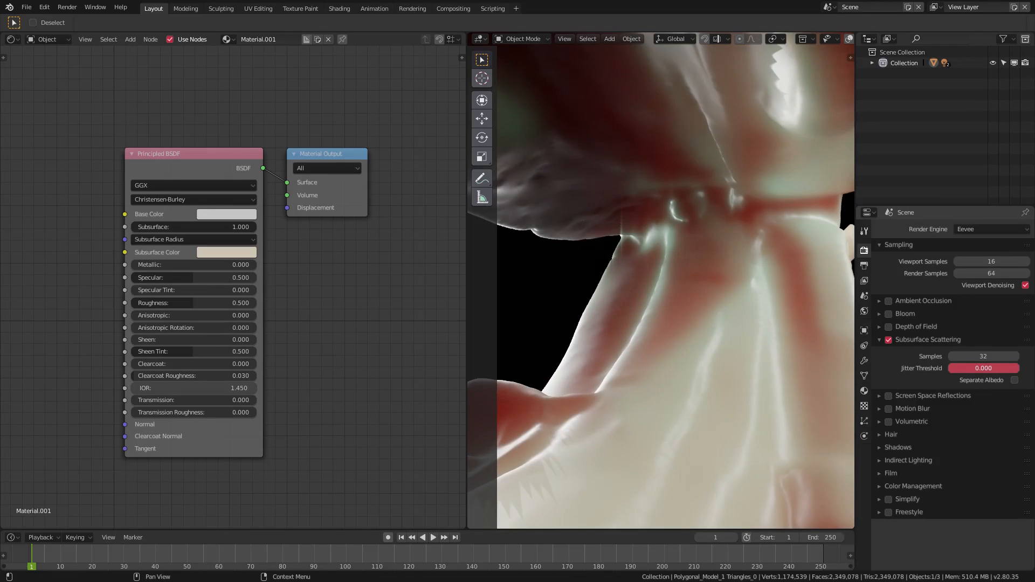
- Set the subsurface jitter threshold to 0.700 with 32 samples
left_click(982, 368)
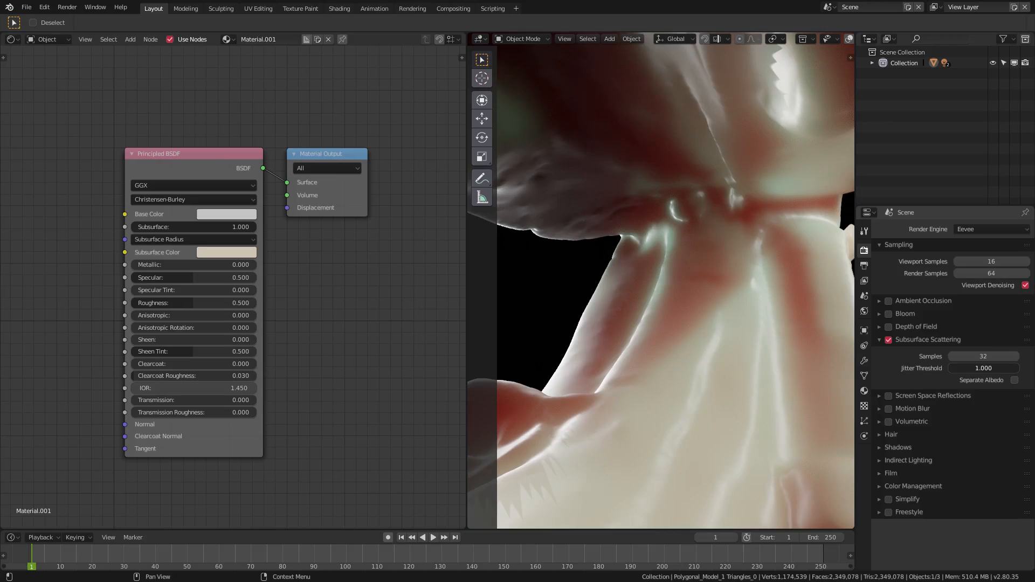
left_click(983, 367)
type("0.700")
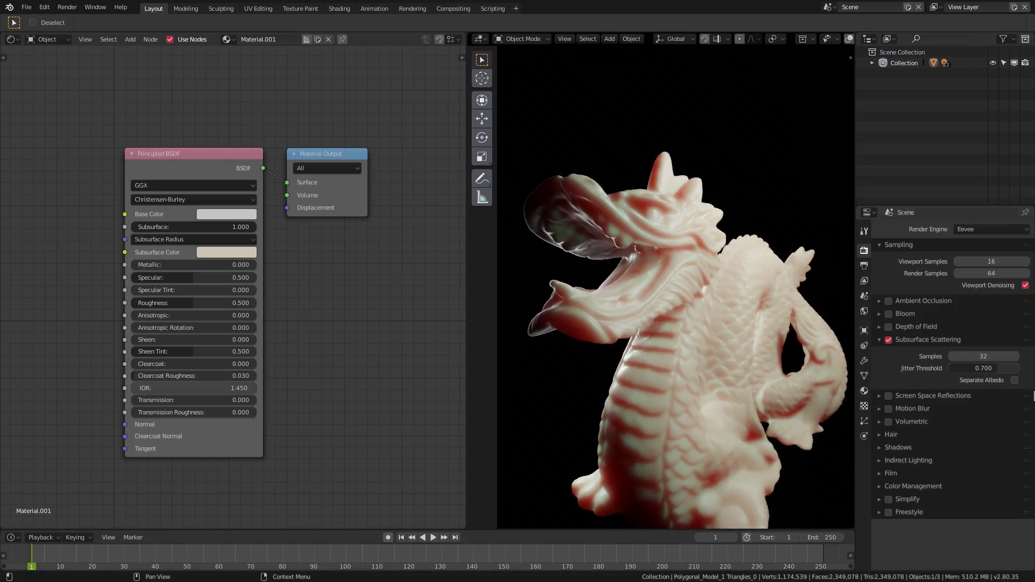
- Toggle Separate Albedo on and back off, then set Metallic to 0.400
left_click(1014, 380)
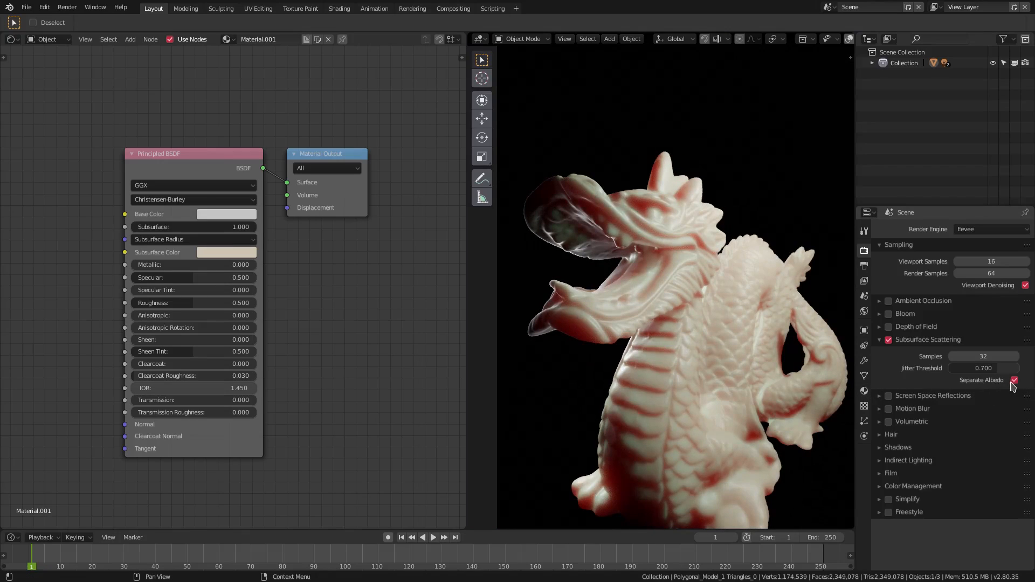
left_click(1015, 380)
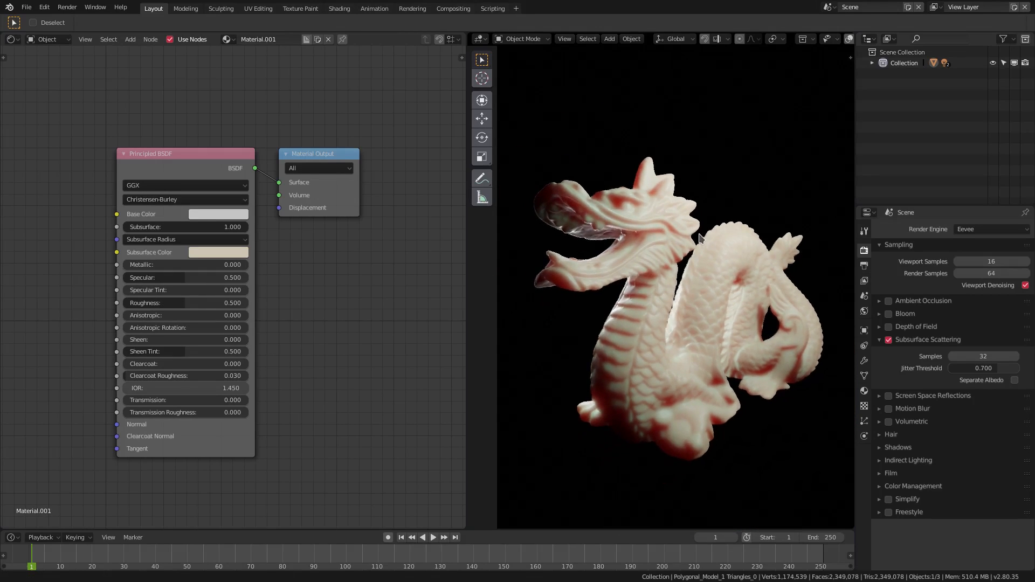
mouse_move(703, 227)
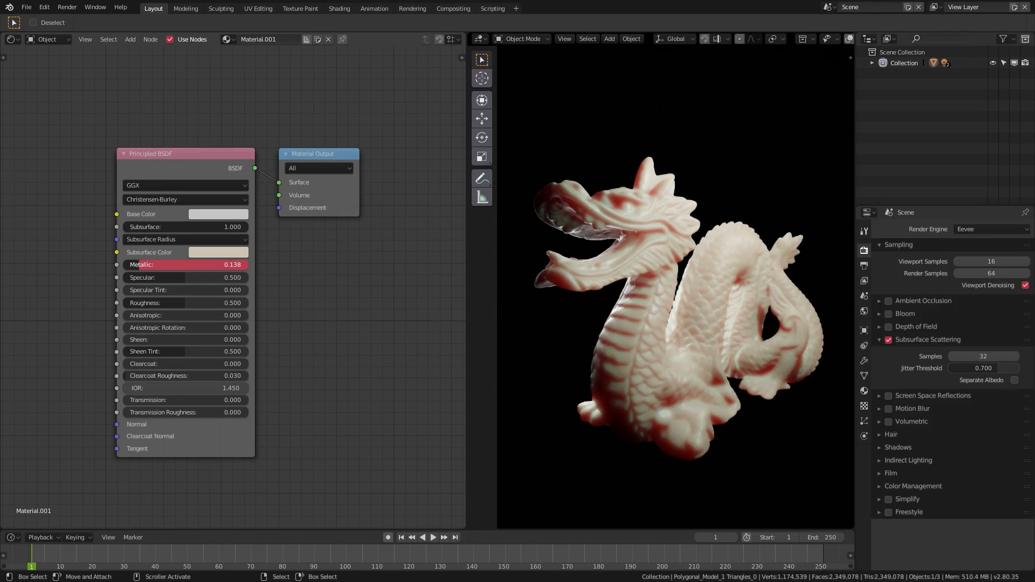
left_click(184, 264)
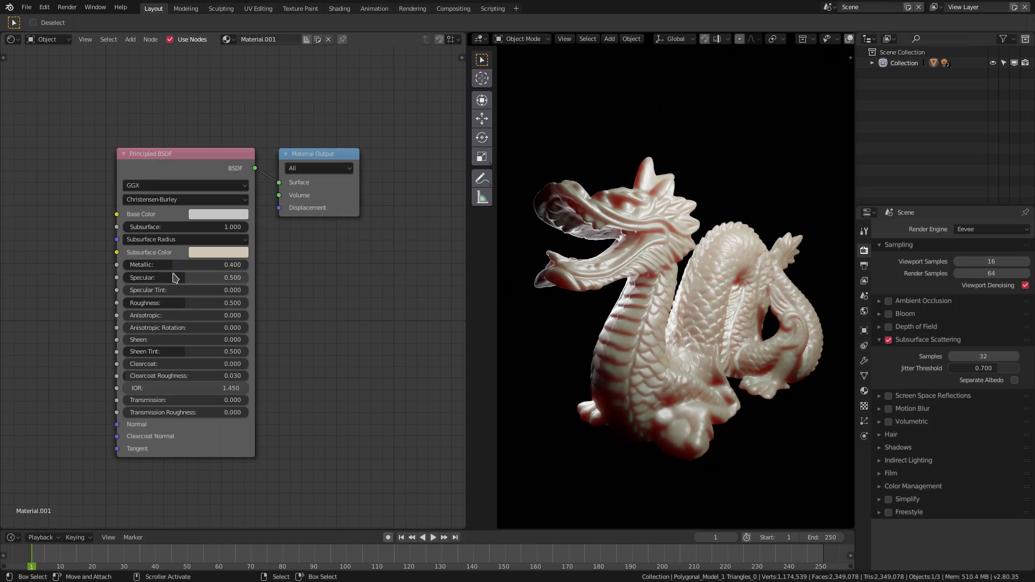